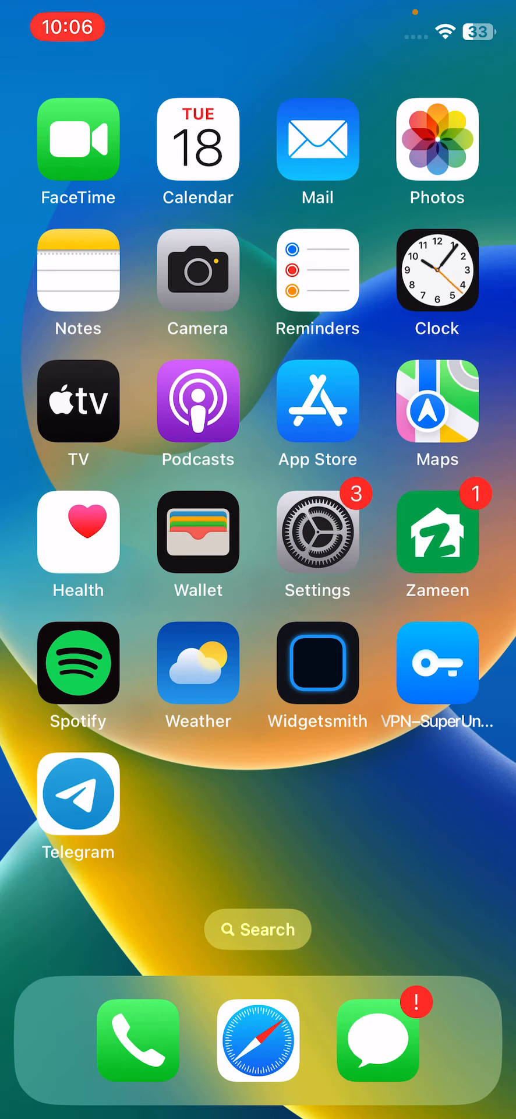
{"action": "key", "text": "power"}
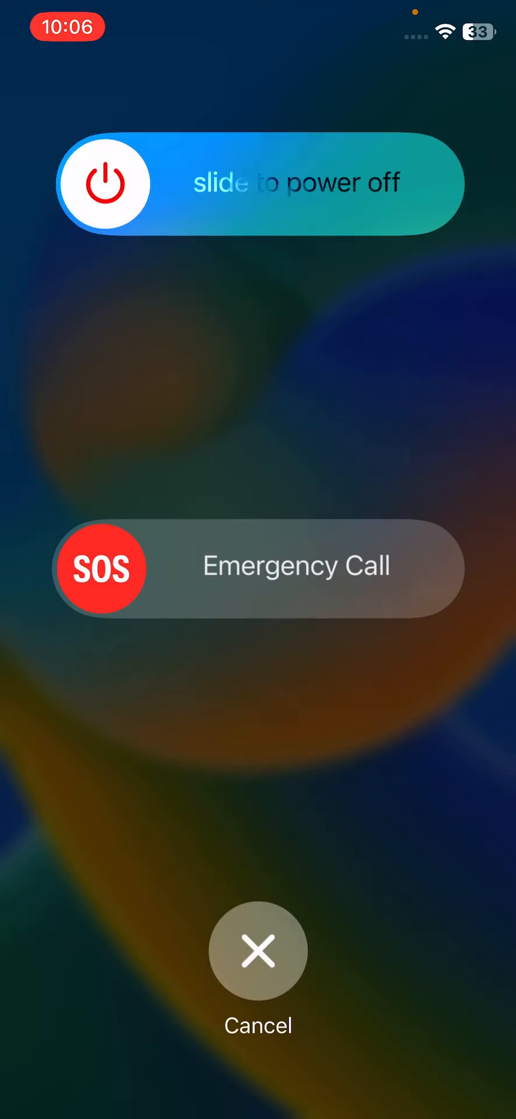
{"action": "left_click", "coordinate": [257, 955]}
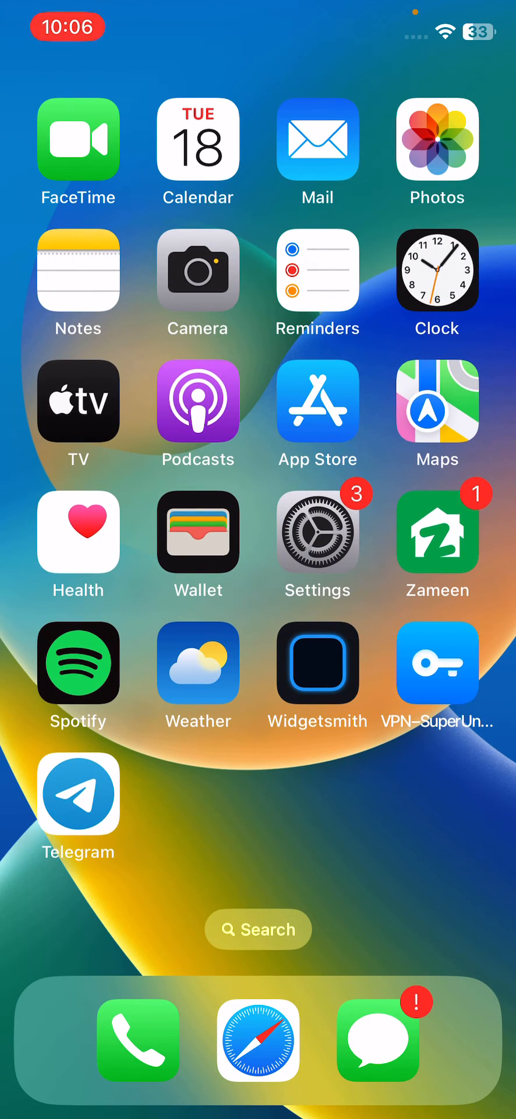
{"action": "left_click", "coordinate": [318, 534]}
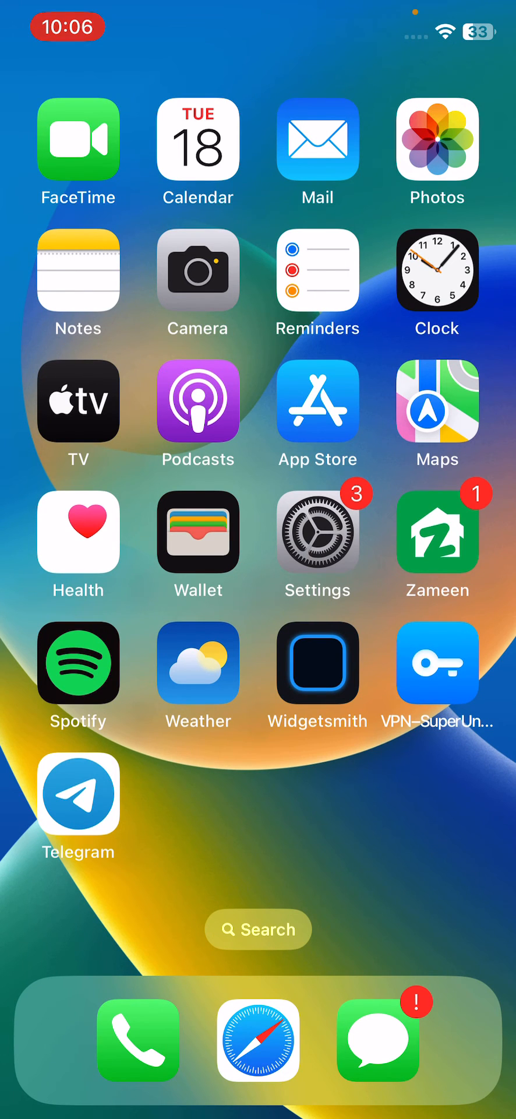
{"action": "left_click", "coordinate": [318, 534]}
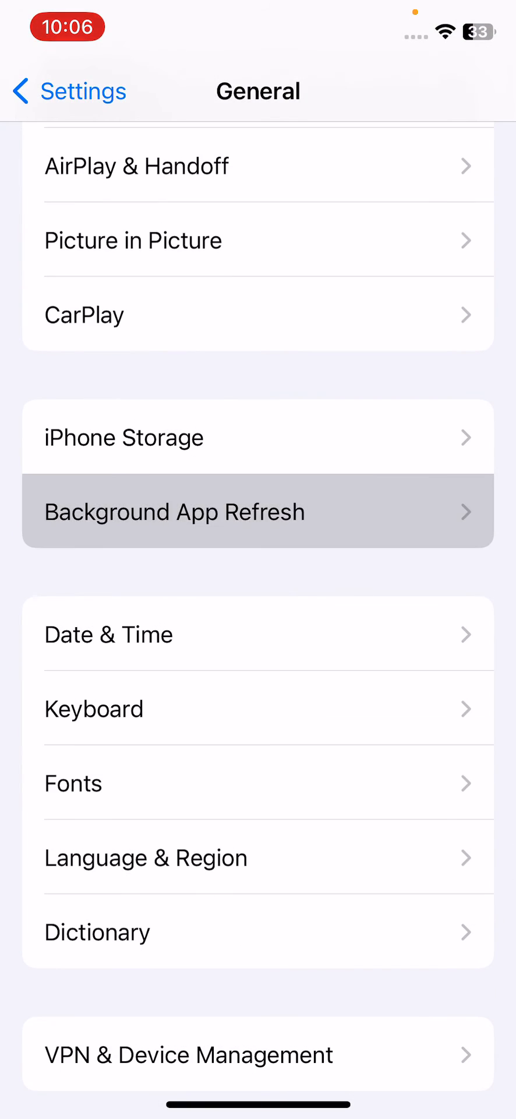
{"action": "left_click", "coordinate": [175, 512]}
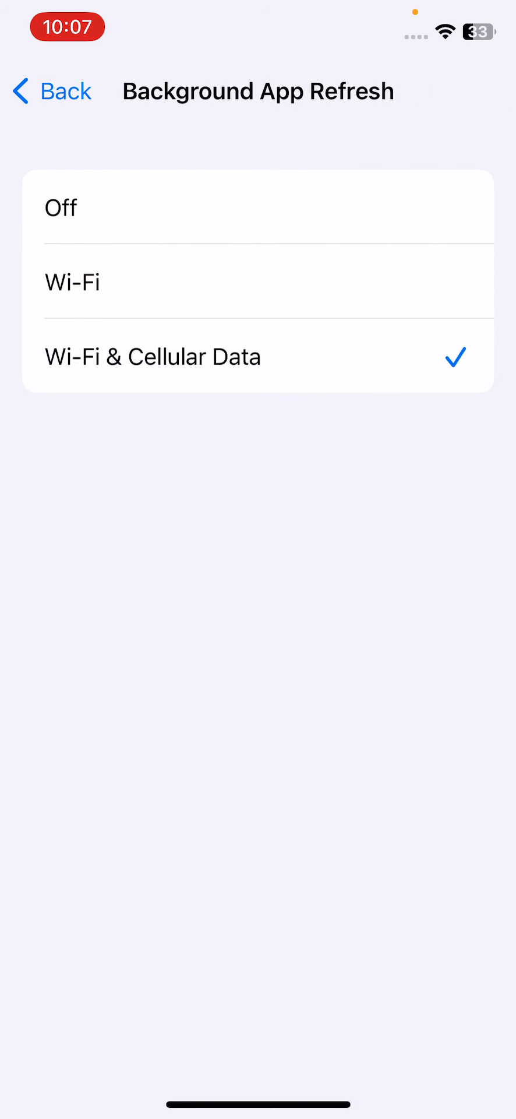
{"action": "left_click", "coordinate": [53, 92]}
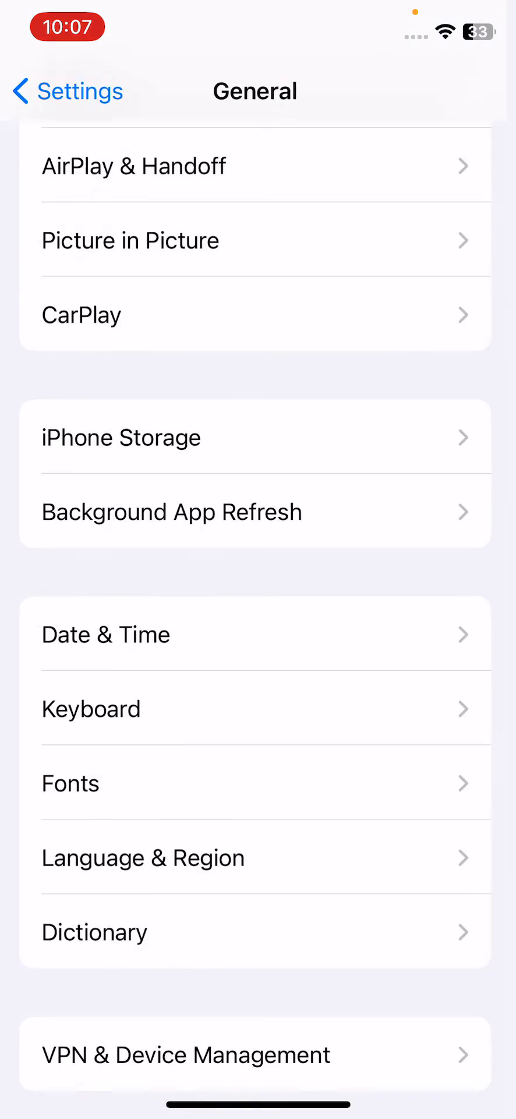
{"action": "key", "text": "home"}
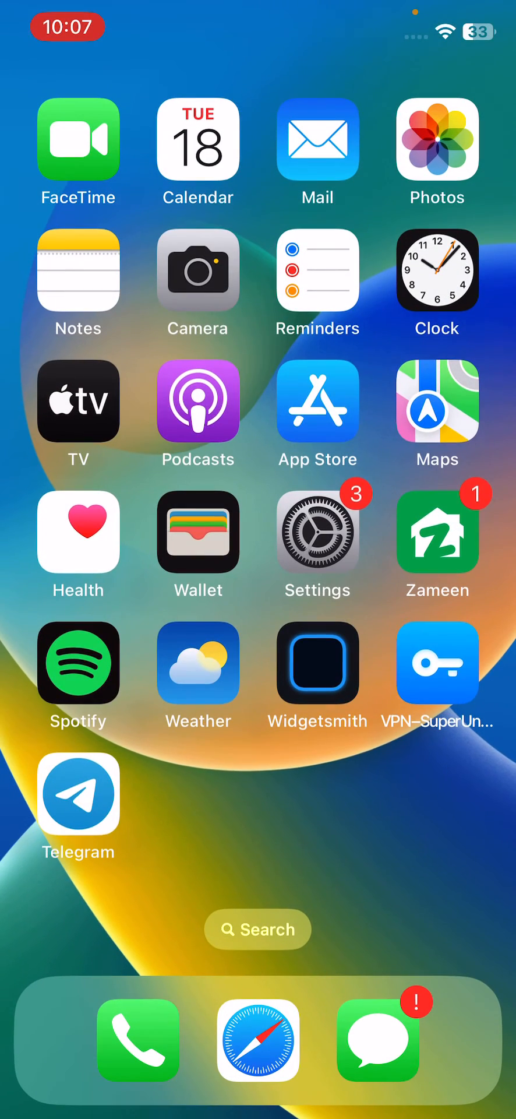